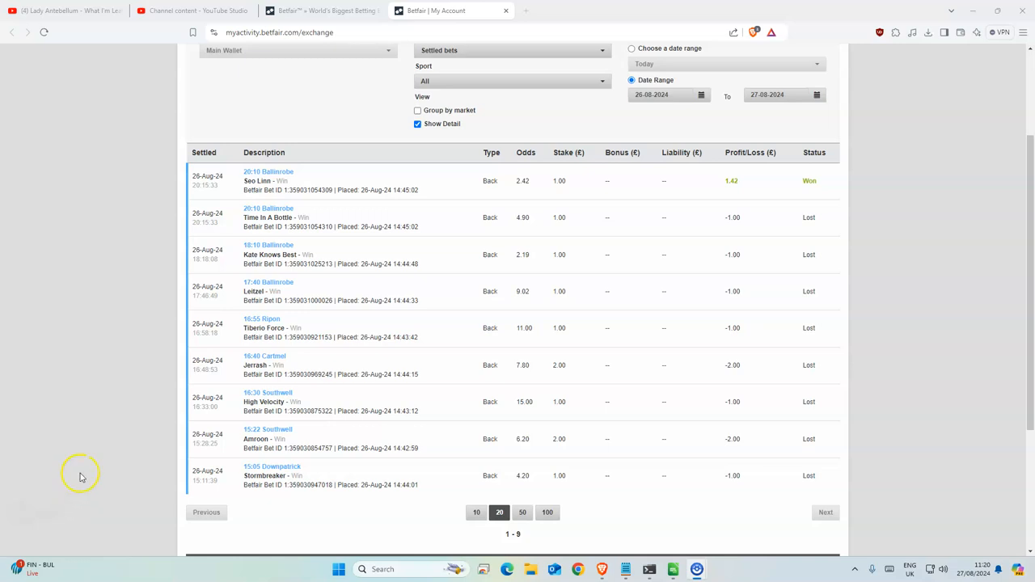
{"action": "mouse_move", "coordinate": [508, 333]}
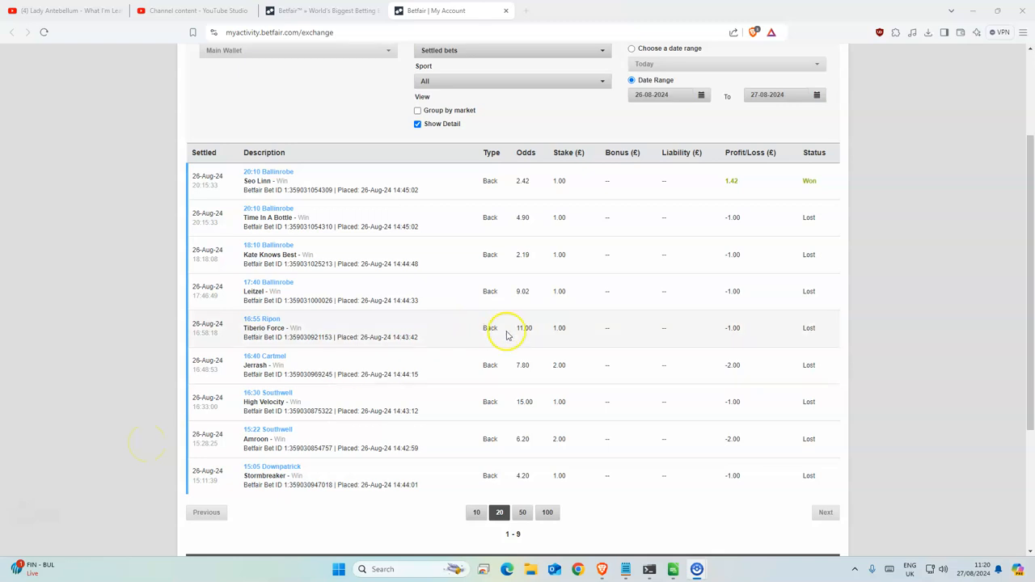
{"action": "mouse_move", "coordinate": [631, 434]}
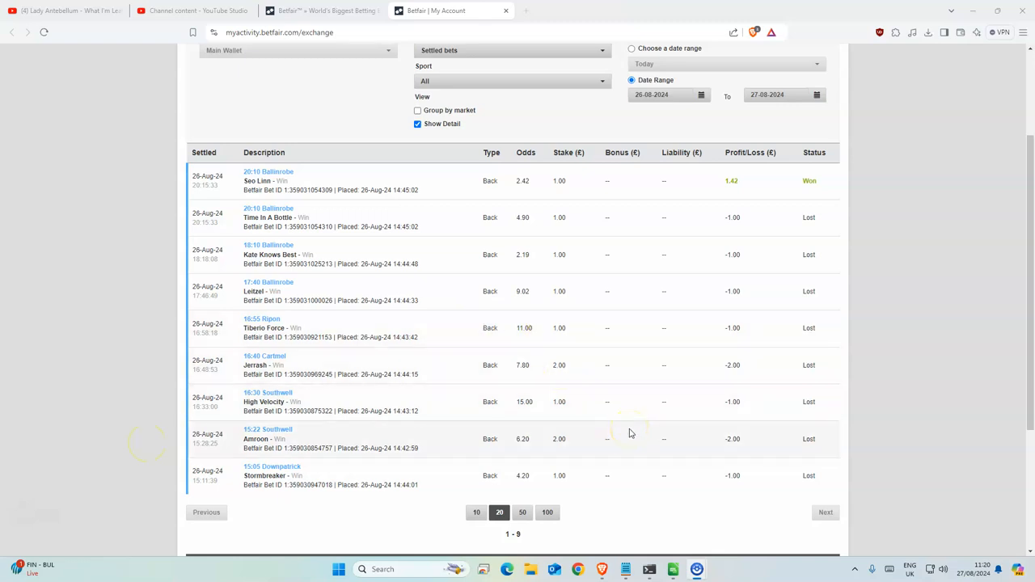
{"action": "mouse_move", "coordinate": [590, 476]}
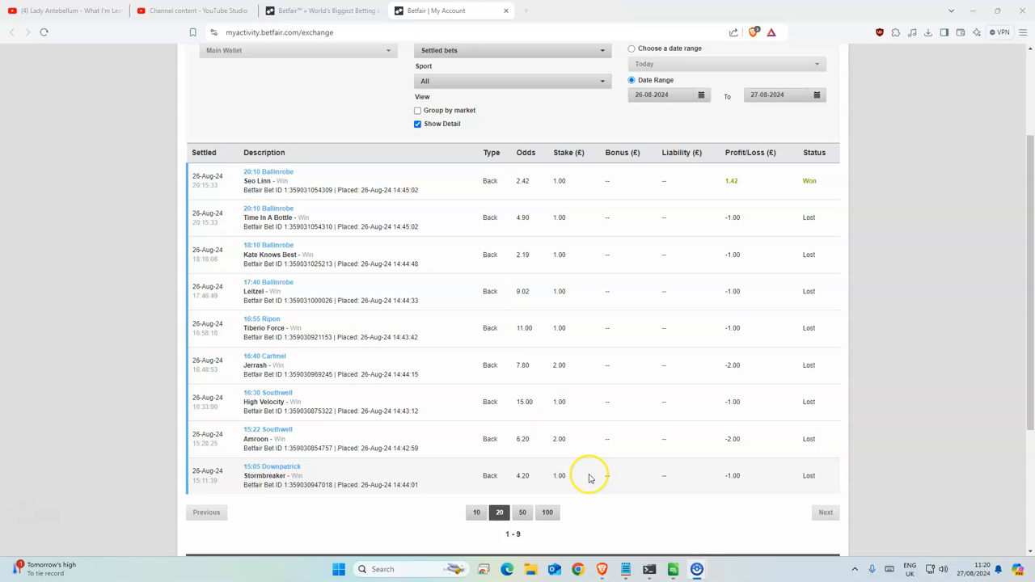
{"action": "mouse_move", "coordinate": [827, 482]}
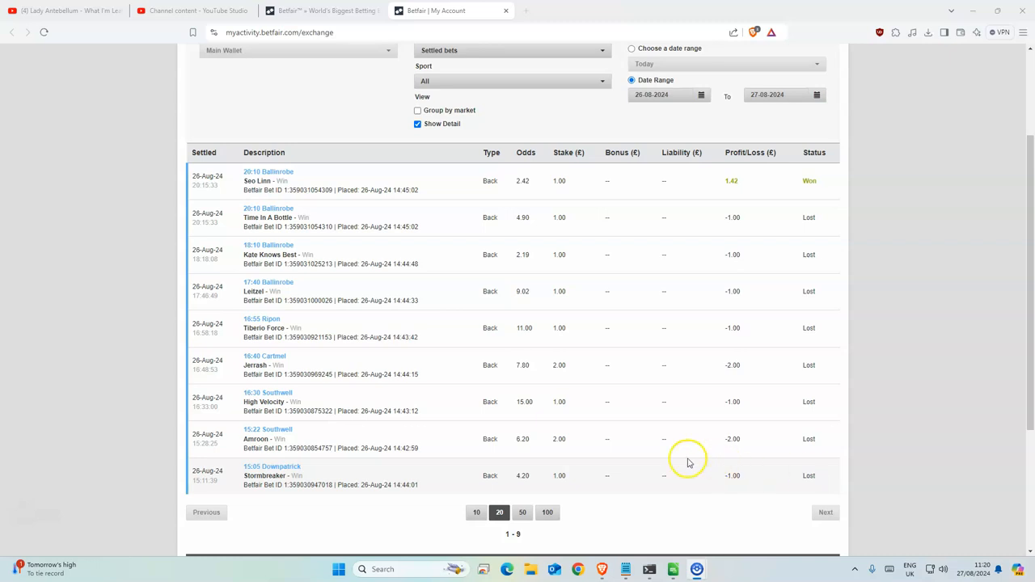
{"action": "mouse_move", "coordinate": [439, 376]}
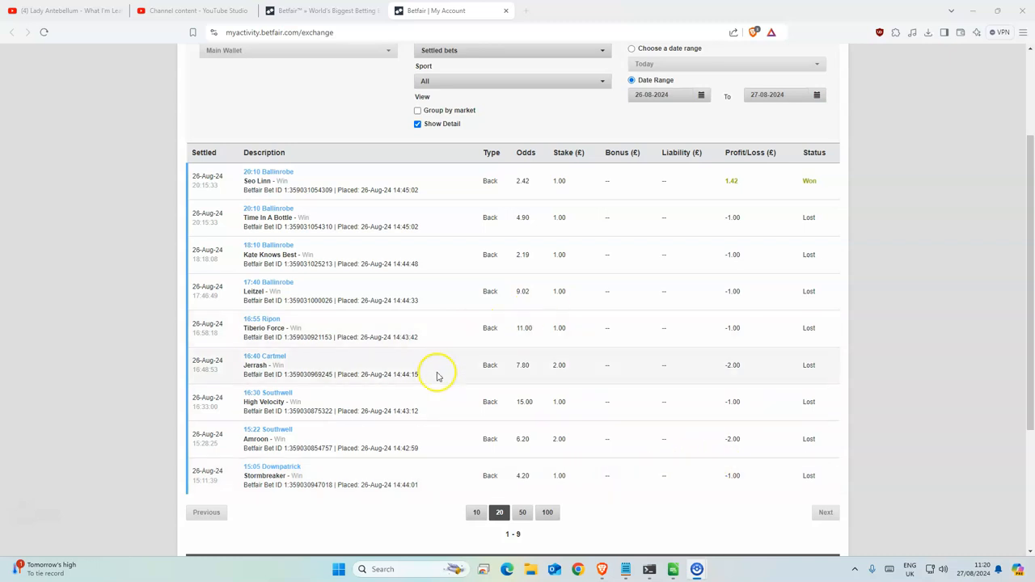
{"action": "mouse_move", "coordinate": [407, 467]}
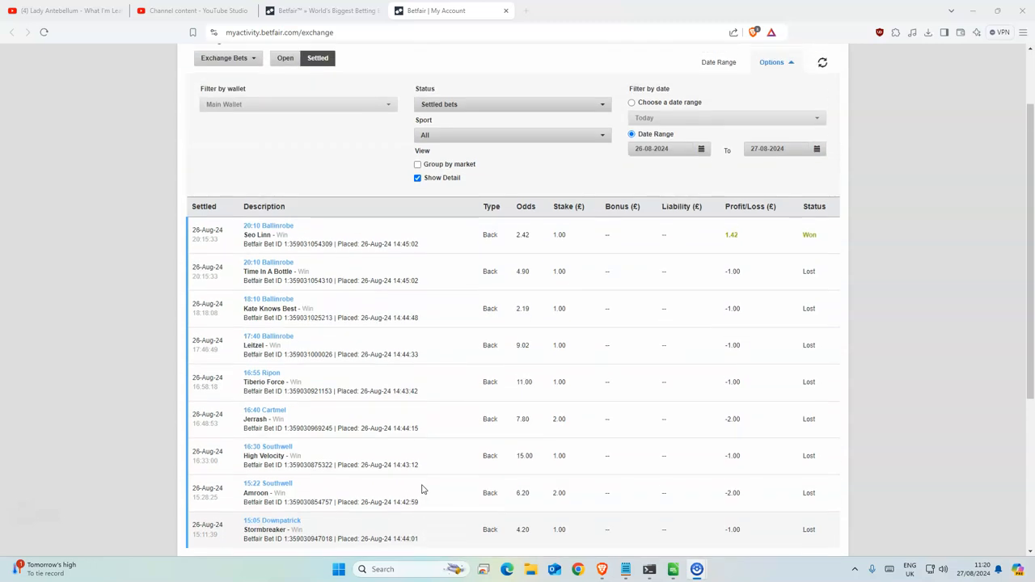
Mark the three Stratford hurdles entries in the sheet and return to the Horse Racing schedule.
{"action": "scroll", "scroll_direction": "down", "scroll_amount": 3}
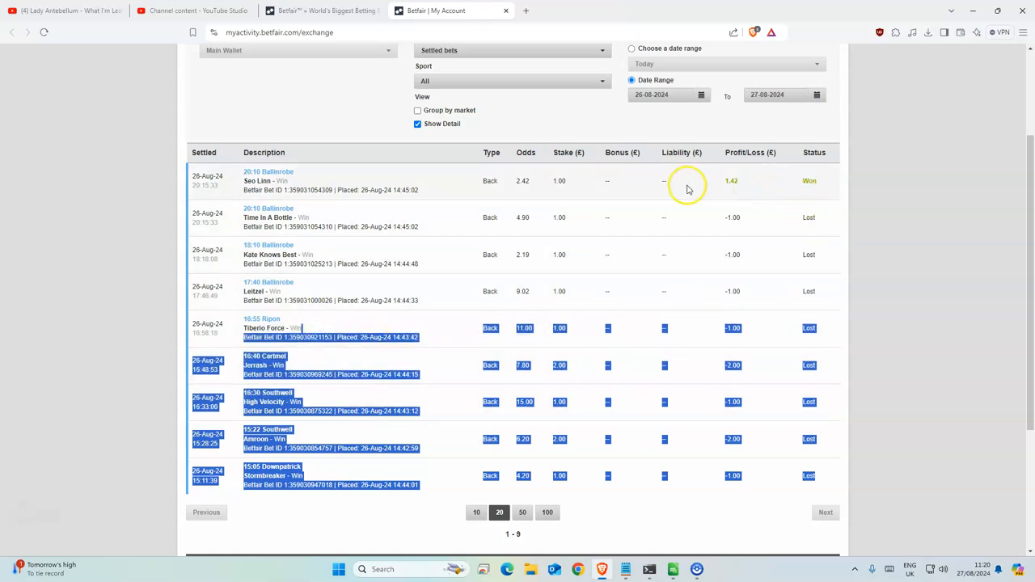
{"action": "mouse_move", "coordinate": [673, 278]}
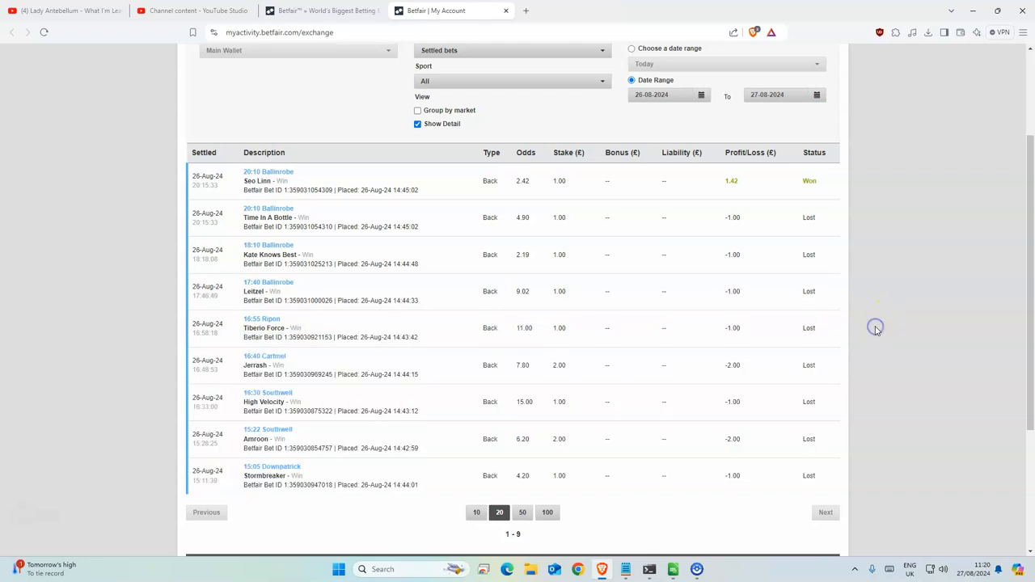
{"action": "mouse_move", "coordinate": [456, 433]}
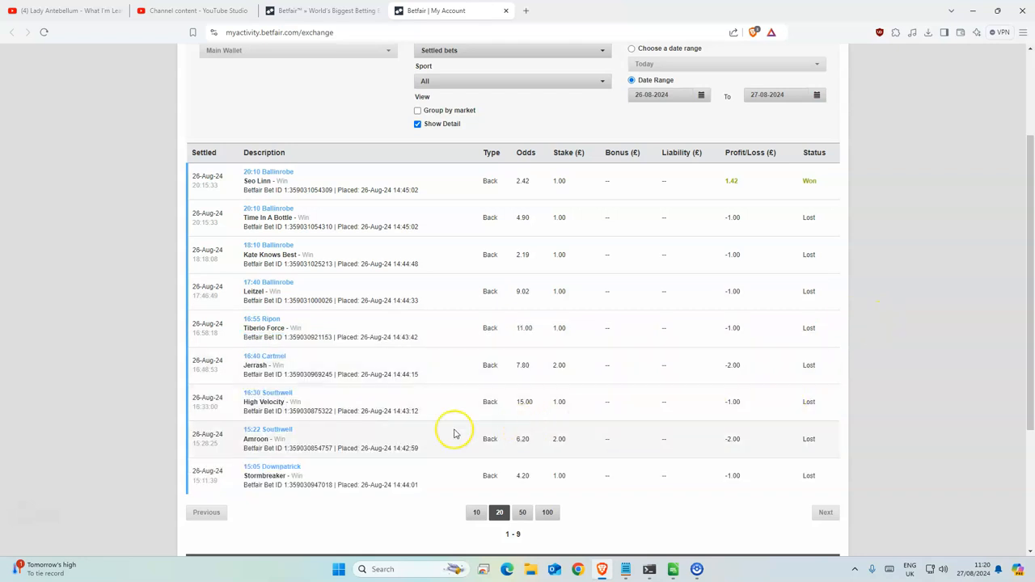
{"action": "mouse_move", "coordinate": [408, 420]}
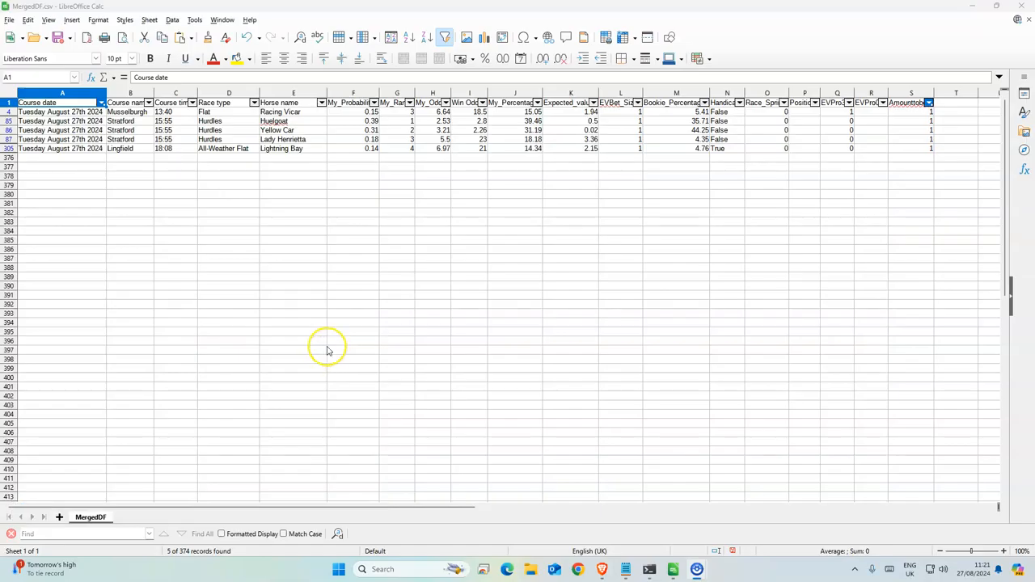
{"action": "mouse_move", "coordinate": [246, 226]}
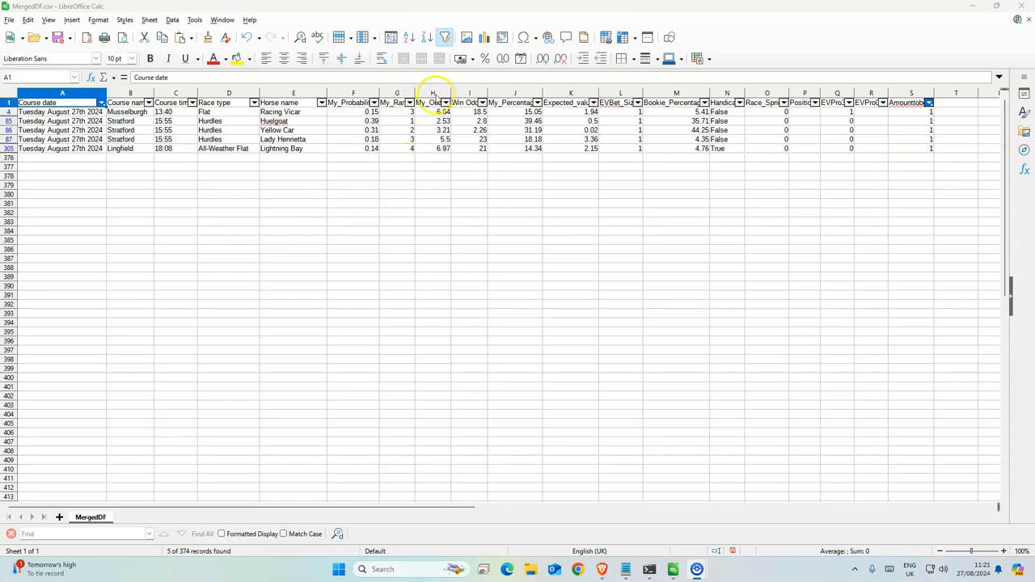
{"action": "mouse_move", "coordinate": [104, 338]}
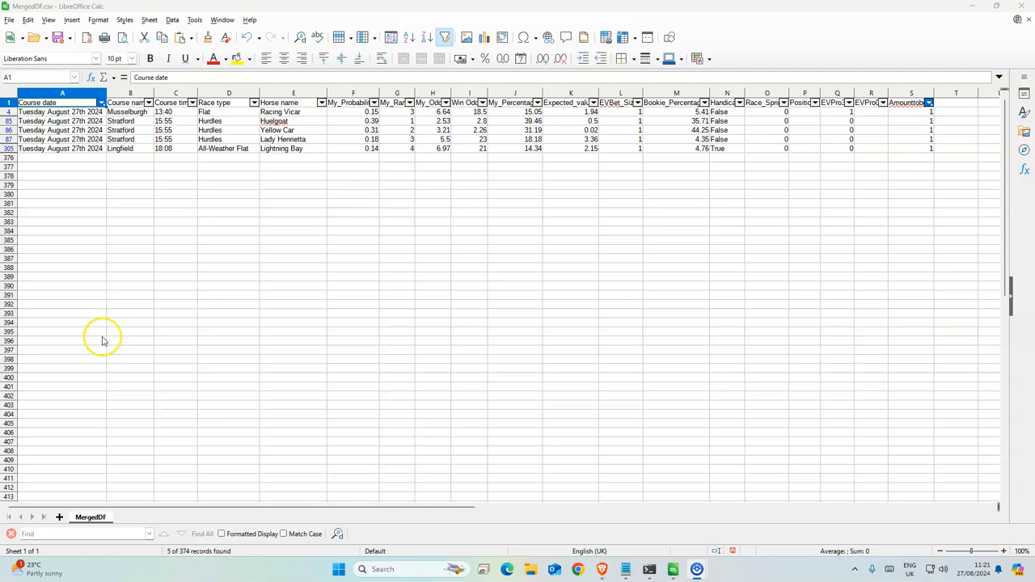
{"action": "left_click_drag", "start_coordinate": [230, 120], "coordinate": [229, 139]}
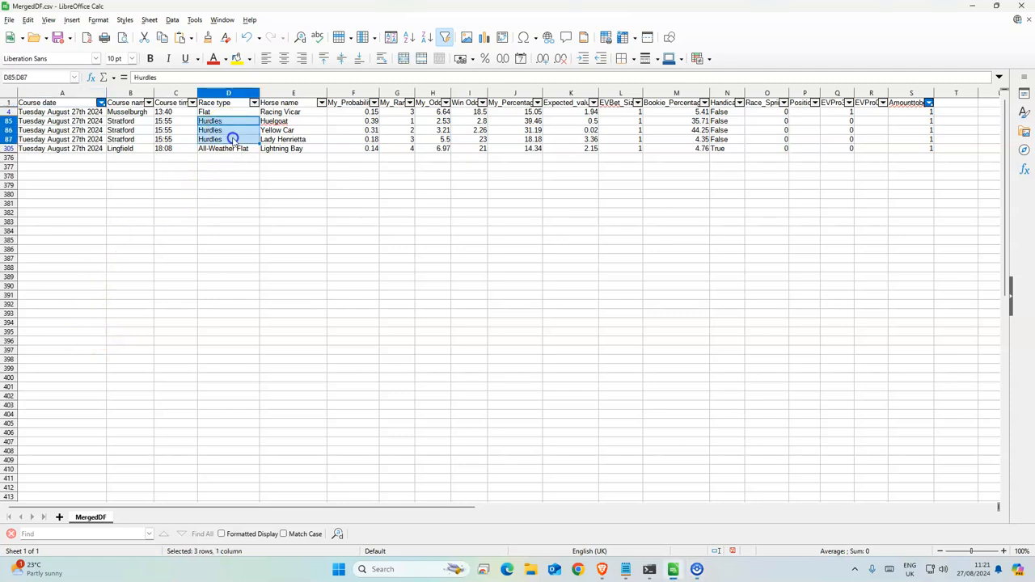
{"action": "left_click", "coordinate": [353, 175]}
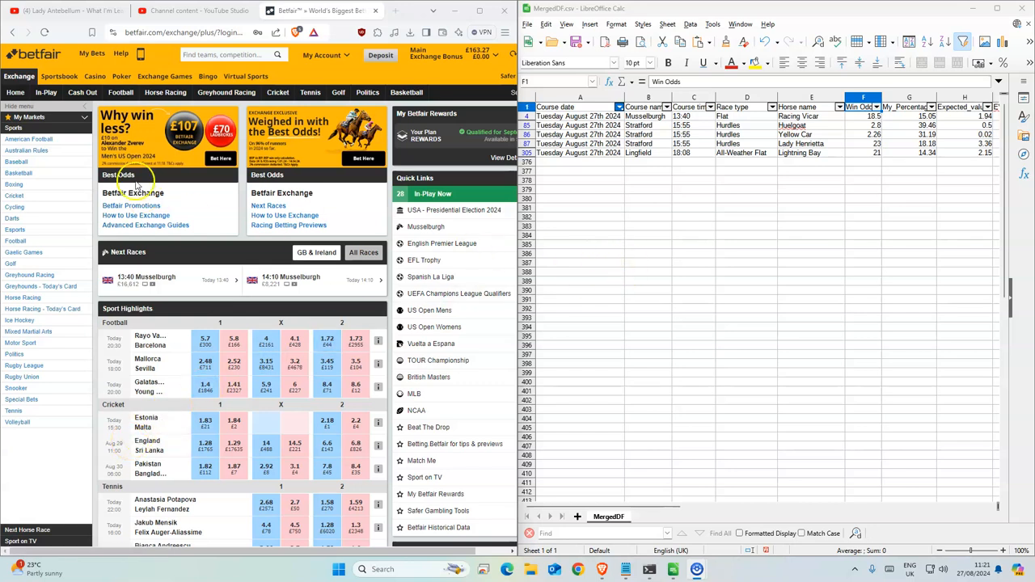
{"action": "left_click", "coordinate": [165, 91]}
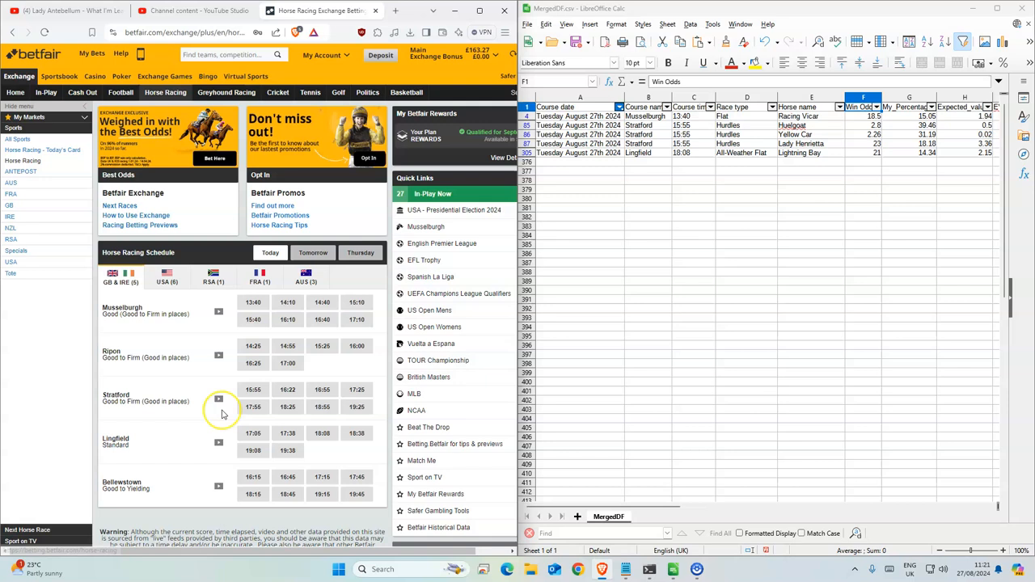
{"action": "mouse_move", "coordinate": [223, 350]}
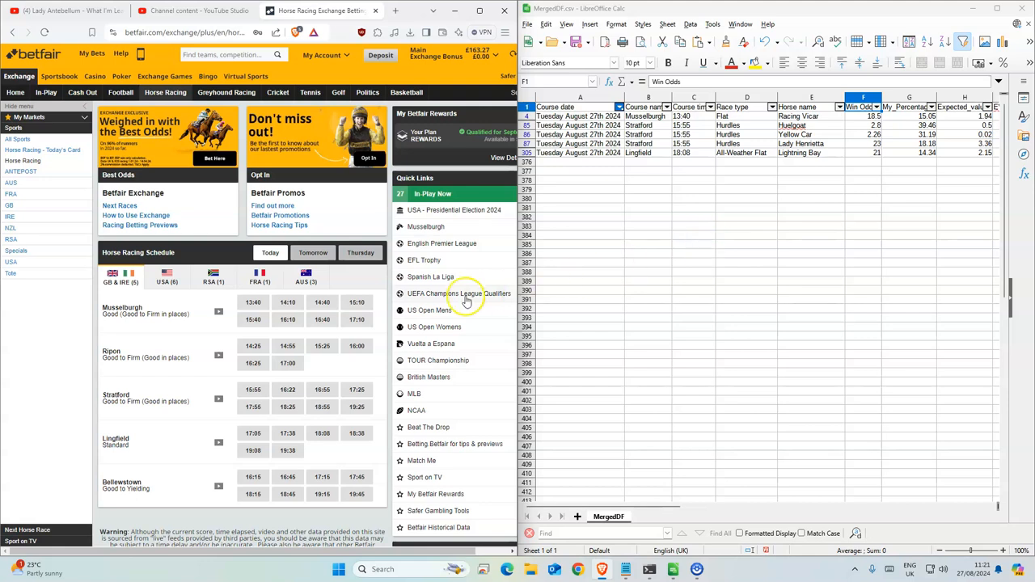
{"action": "mouse_move", "coordinate": [229, 389]}
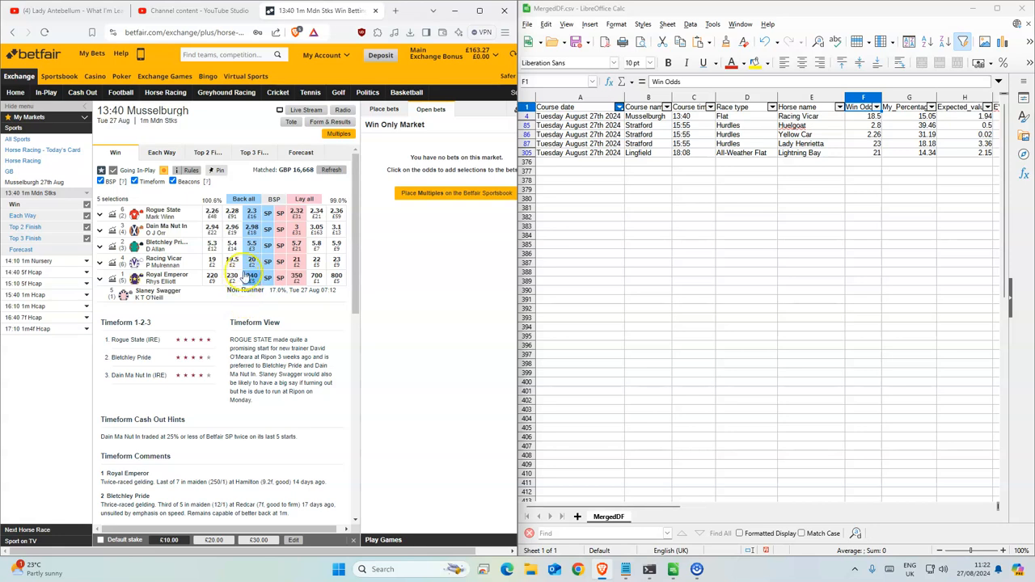
Back Racing Vicar in the 13:40 Musselburgh win market and note the next horse's odds in the sheet.
{"action": "left_click", "coordinate": [251, 258]}
{"action": "type", "text": "1"}
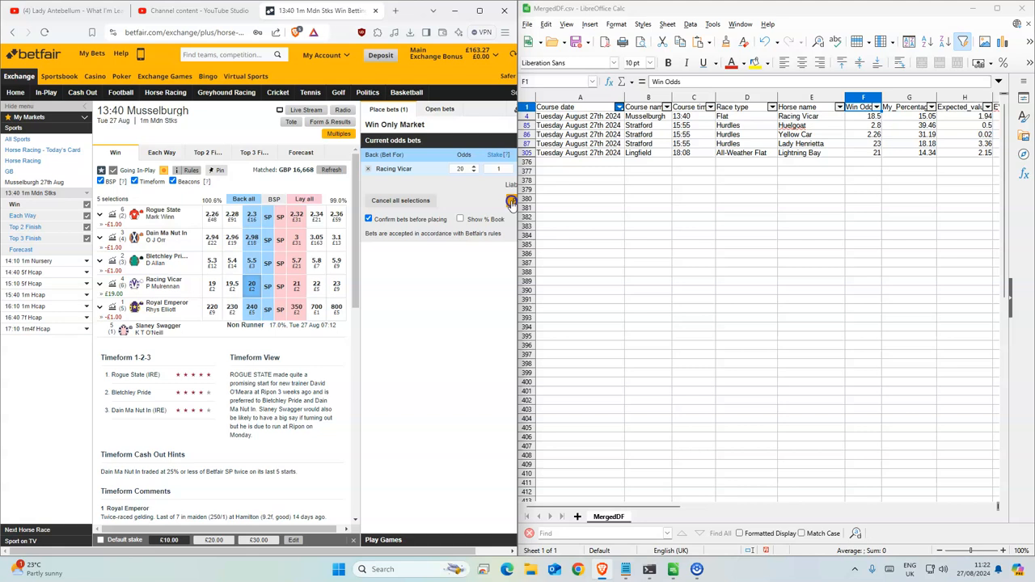
{"action": "left_click", "coordinate": [511, 204]}
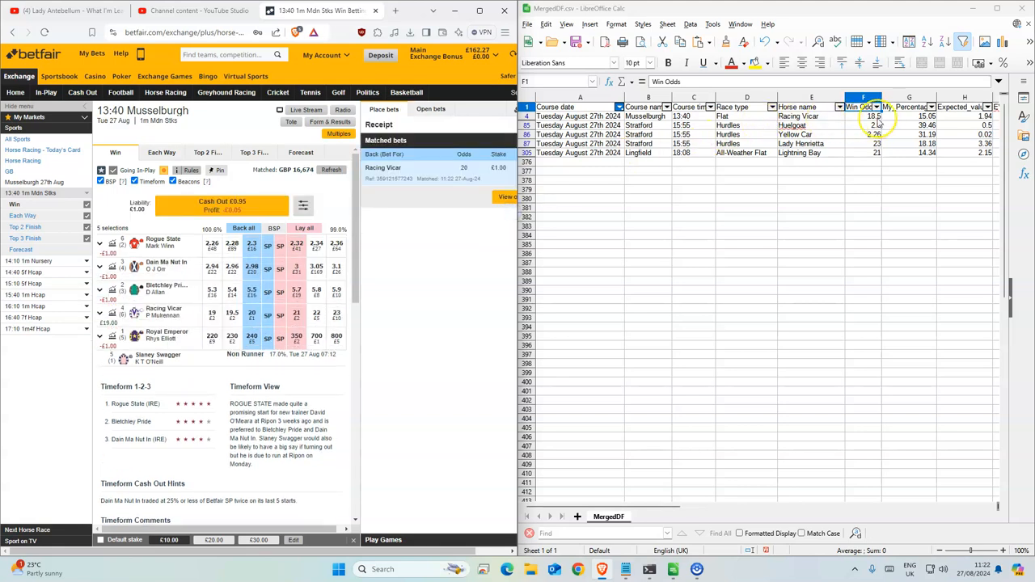
{"action": "left_click", "coordinate": [864, 126]}
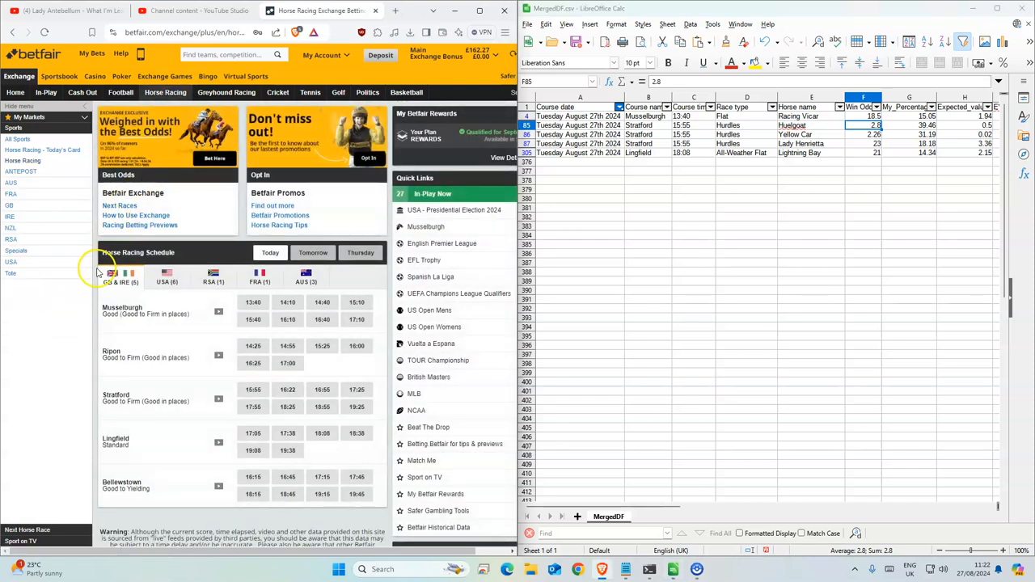
{"action": "mouse_move", "coordinate": [230, 428]}
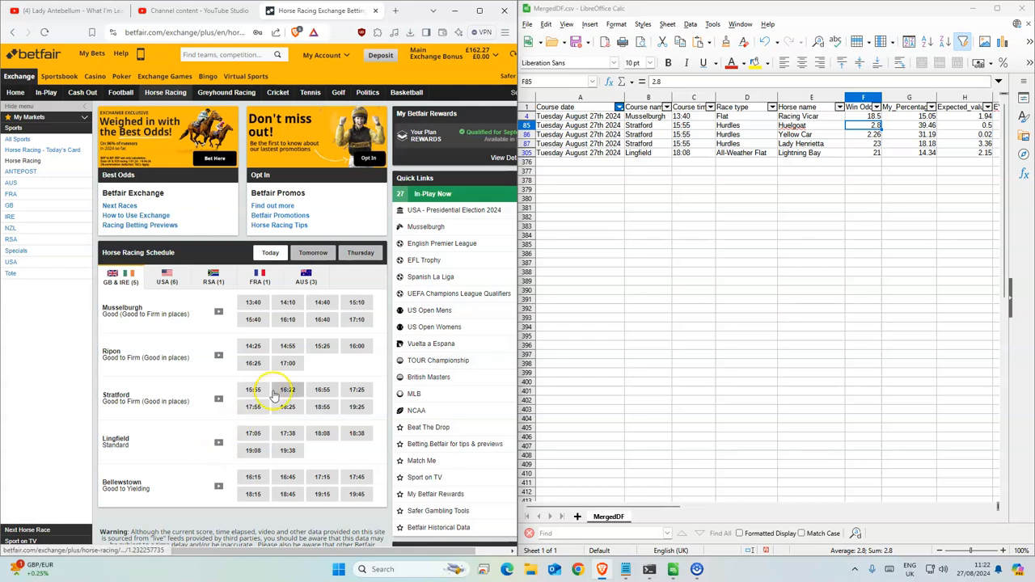
Back Yellow Car, Hualgoat and Lady Henrietta in the 15:55 Stratford win market.
{"action": "left_click", "coordinate": [288, 390]}
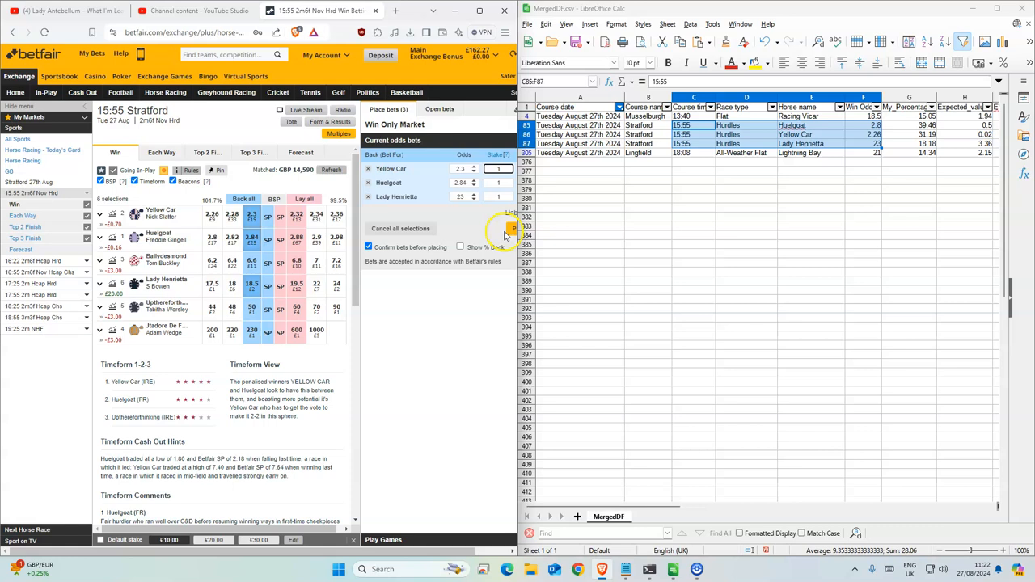
{"action": "left_click", "coordinate": [505, 234]}
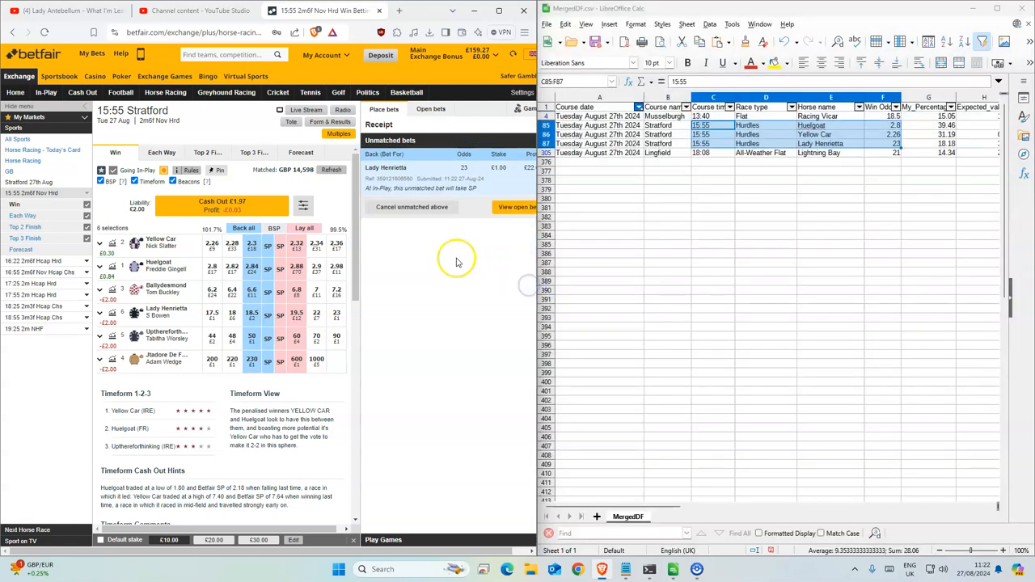
{"action": "left_click", "coordinate": [712, 152]}
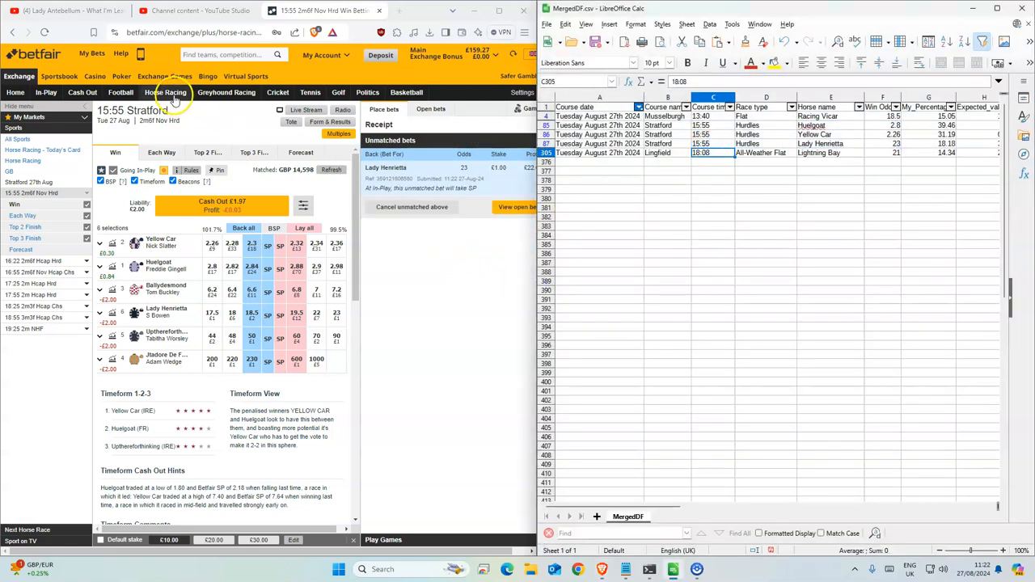
Back Lightning Bay in the 18:08 Lingfield win market, the final horse in the sheet.
{"action": "left_click", "coordinate": [165, 90]}
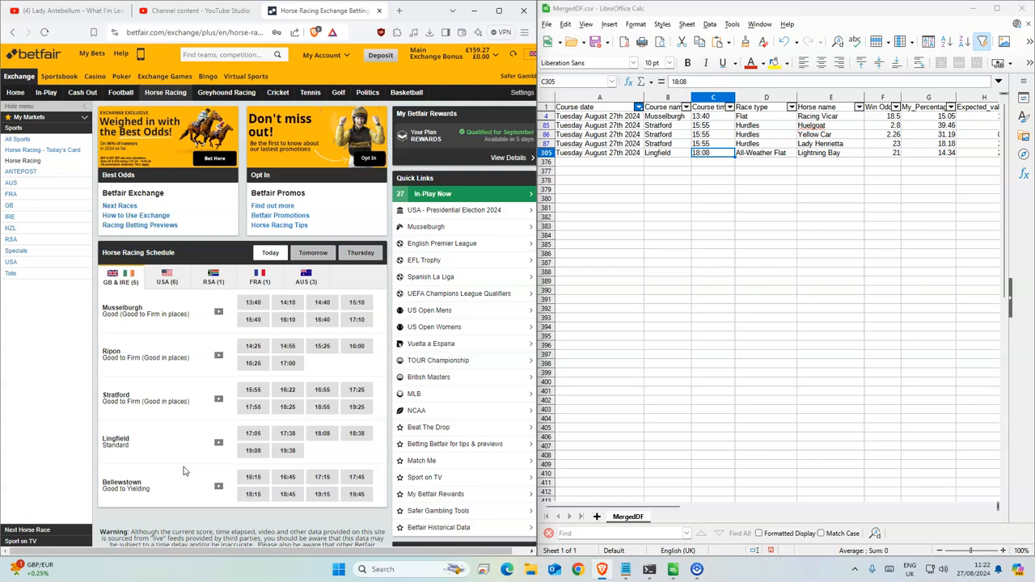
{"action": "left_click", "coordinate": [322, 434]}
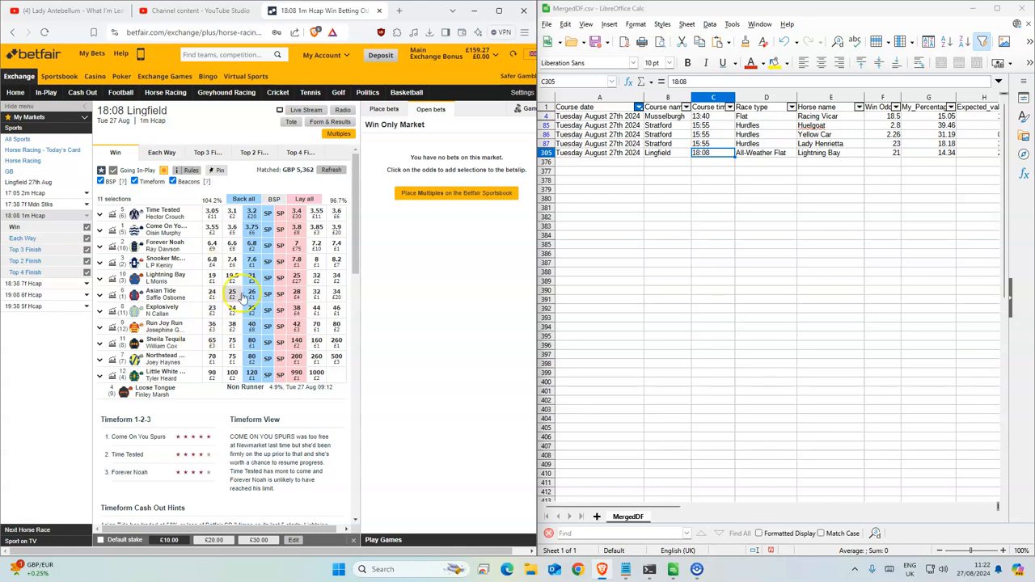
{"action": "left_click", "coordinate": [253, 278]}
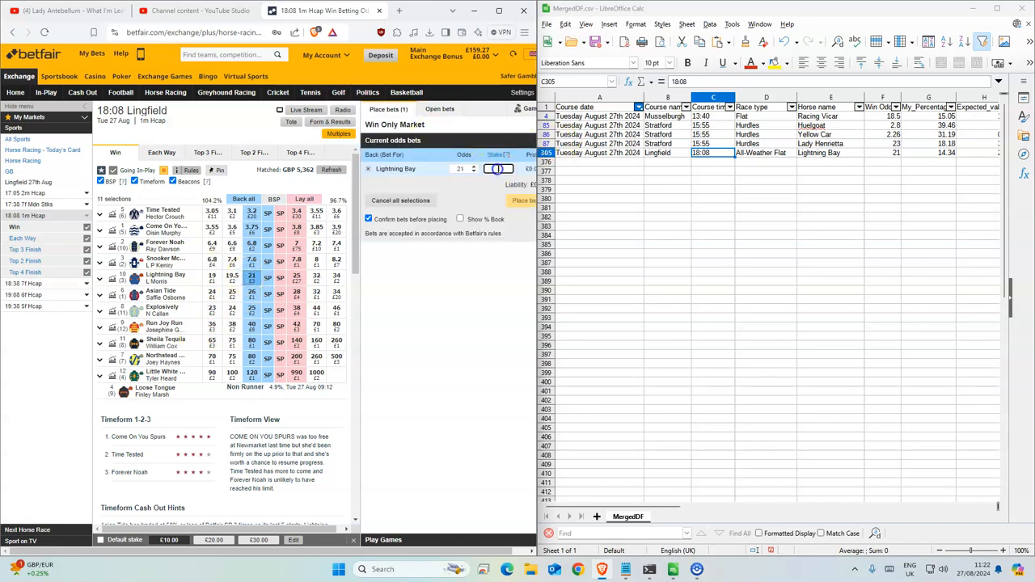
{"action": "left_click", "coordinate": [520, 197]}
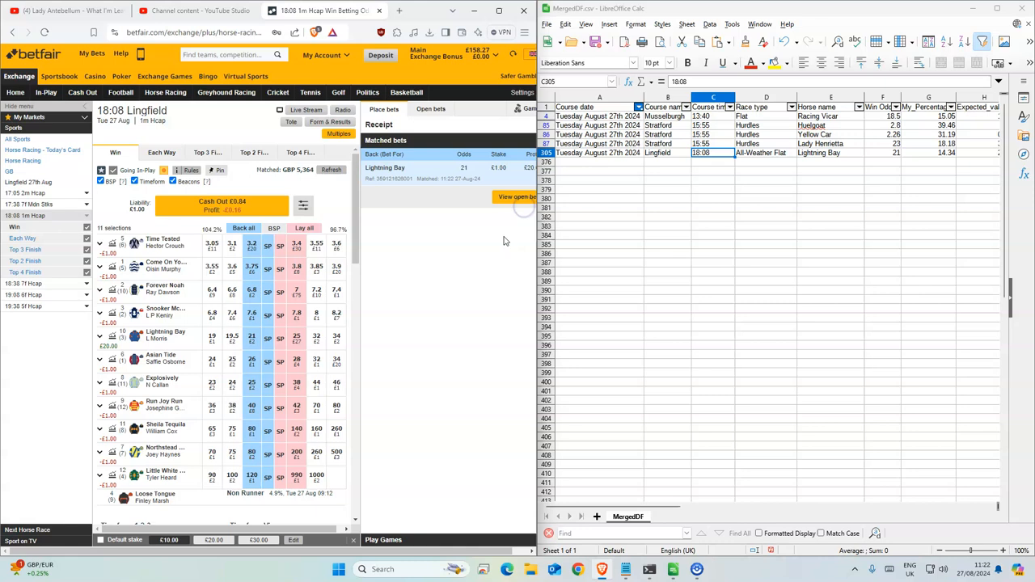